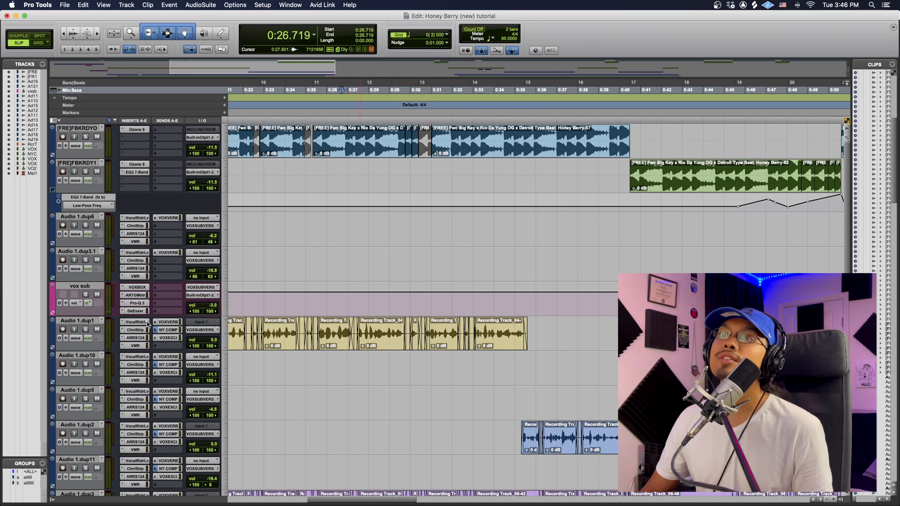
Step: Duplicate Audio 1.dup1 with inserts, sends and automation, leaving out the active playlist clips
{"action": "double_click", "coordinate": [77, 321]}
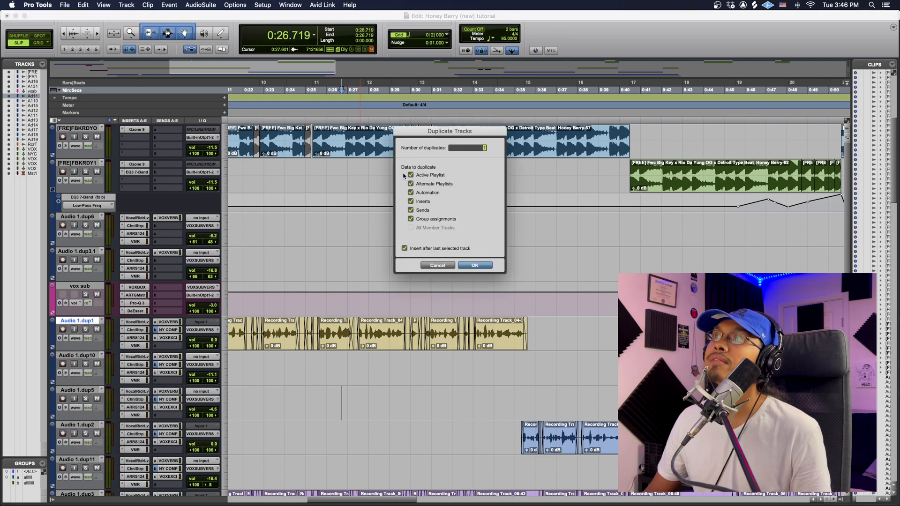
{"action": "left_click", "coordinate": [411, 175]}
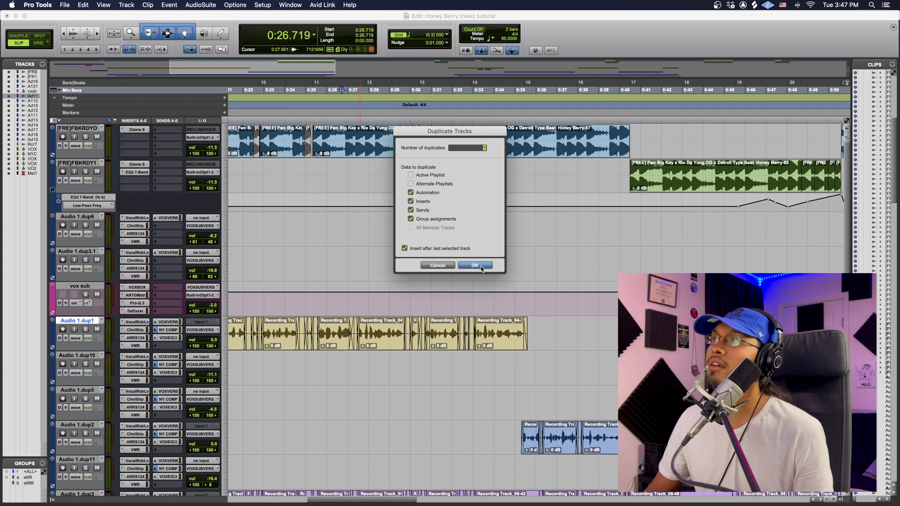
{"action": "left_click", "coordinate": [474, 266]}
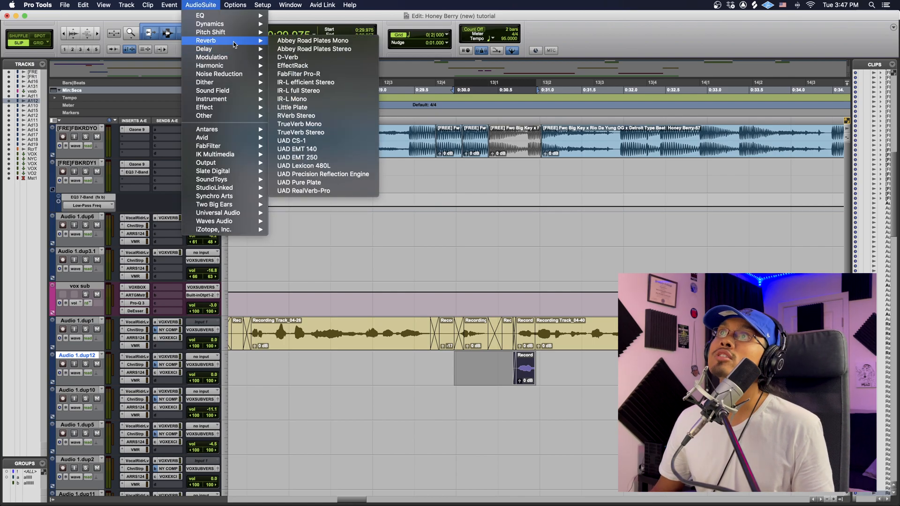
{"action": "mouse_move", "coordinate": [305, 57]}
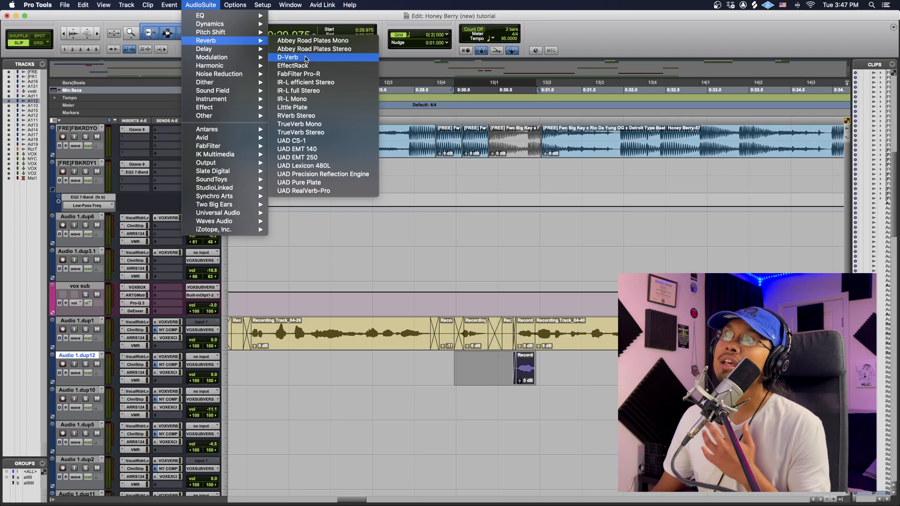
Step: Open the D-Verb AudioSuite reverb and move its window away from the clips
{"action": "left_click", "coordinate": [287, 56]}
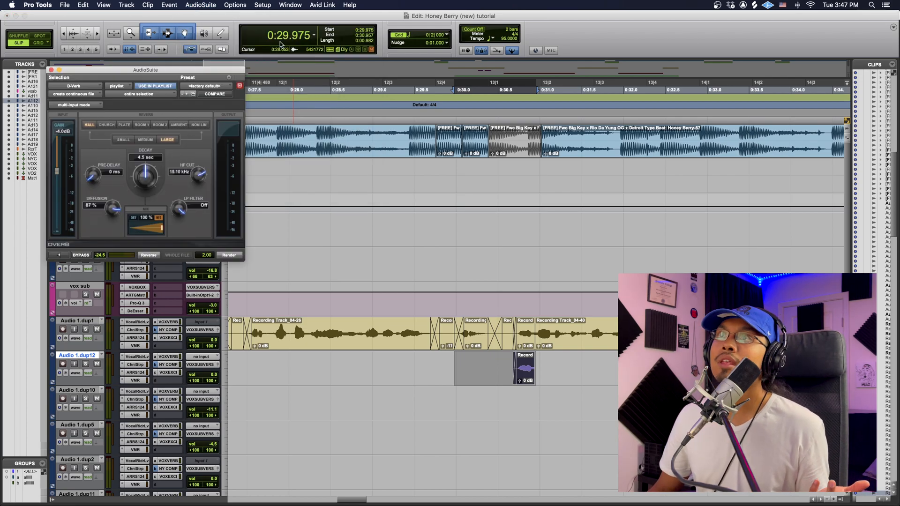
{"action": "left_click_drag", "start_coordinate": [147, 69], "coordinate": [193, 70]}
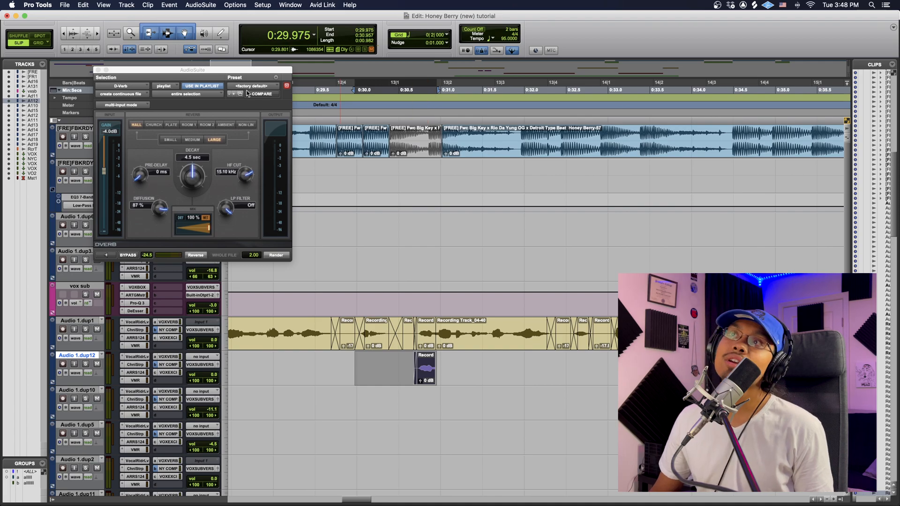
Step: Move the D-Verb window further aside and lengthen the hall decay to about 5 seconds
{"action": "left_click_drag", "start_coordinate": [192, 70], "coordinate": [233, 72]}
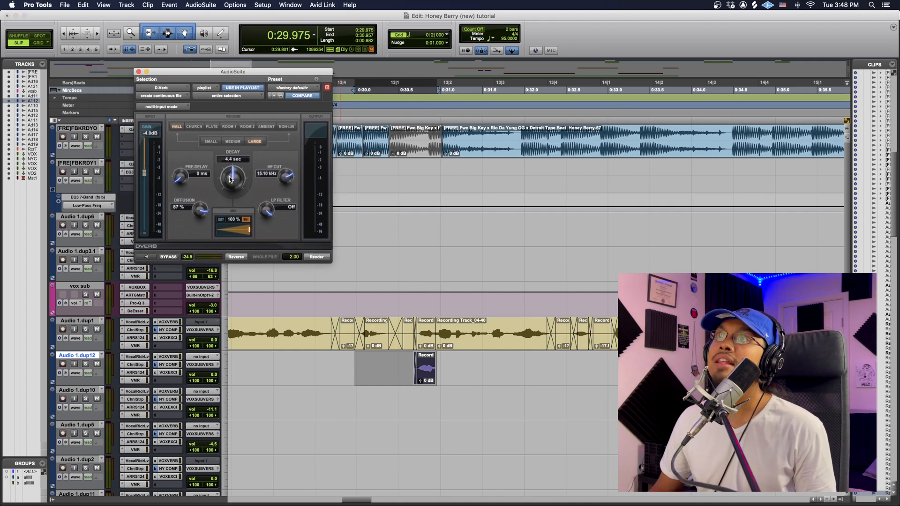
{"action": "left_click_drag", "start_coordinate": [232, 176], "coordinate": [232, 172]}
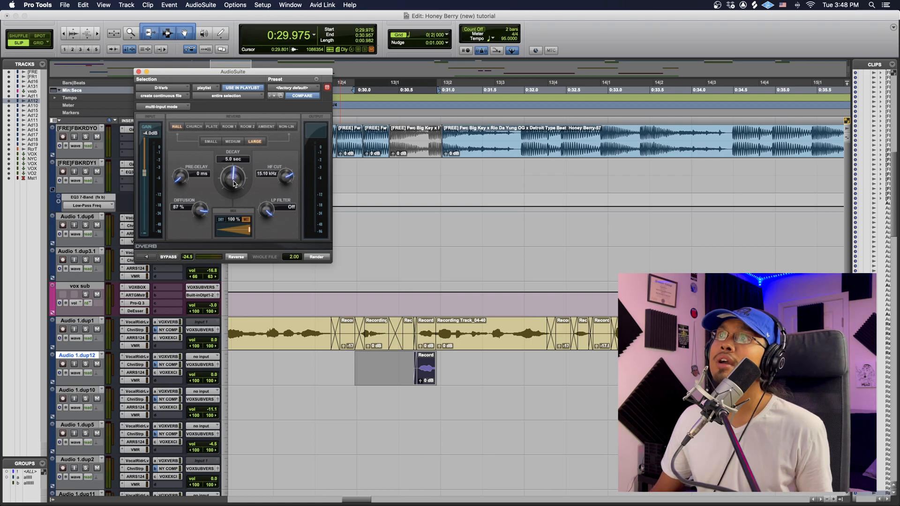
{"action": "left_click_drag", "start_coordinate": [233, 179], "coordinate": [232, 175]}
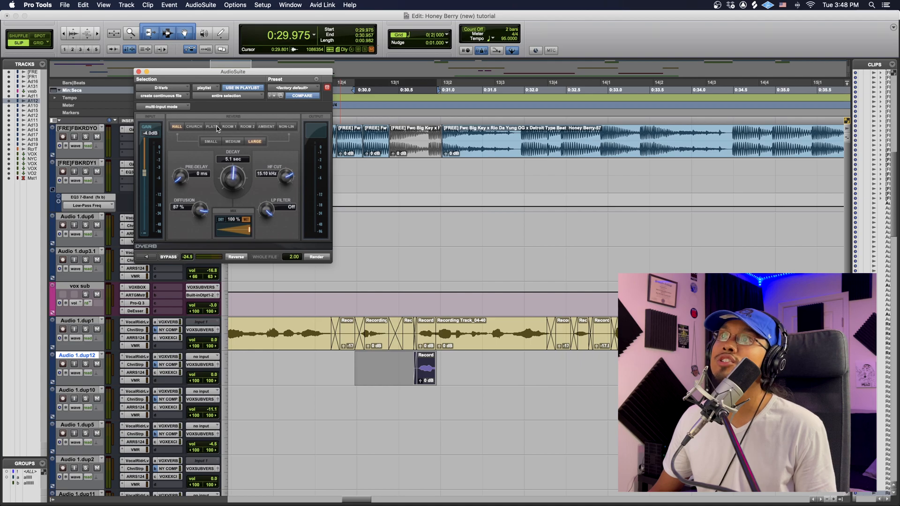
{"action": "mouse_move", "coordinate": [246, 128]}
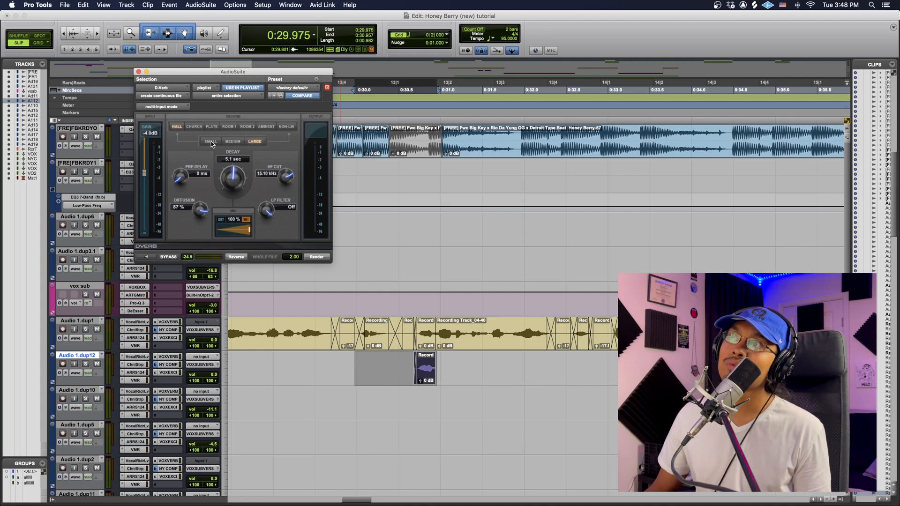
{"action": "mouse_move", "coordinate": [262, 138]}
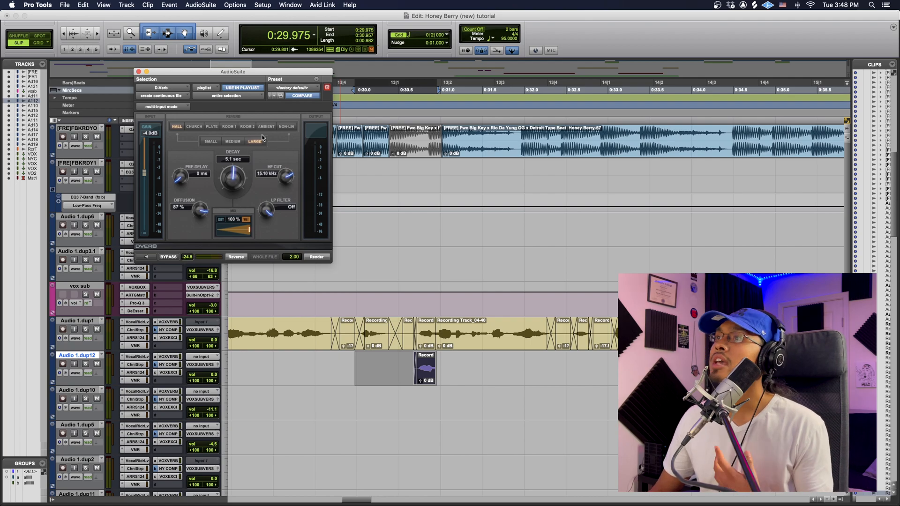
{"action": "mouse_move", "coordinate": [245, 184]}
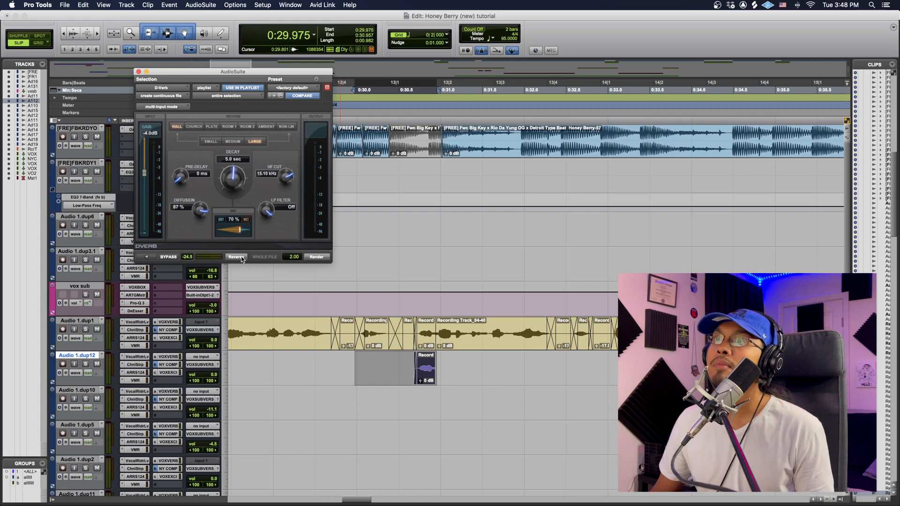
Step: Render the reversed D-Verb reverb onto Audio 1.dup12, then close the AudioSuite window
{"action": "left_click", "coordinate": [316, 257]}
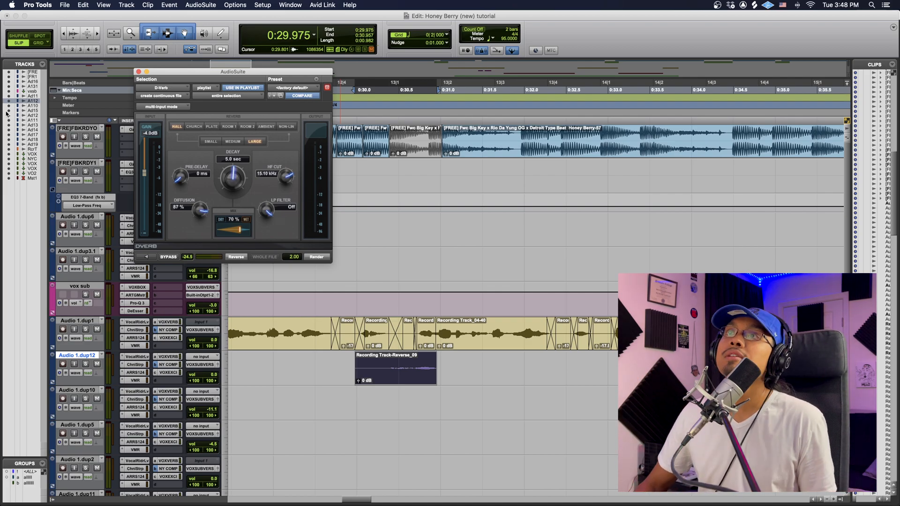
{"action": "left_click", "coordinate": [138, 72]}
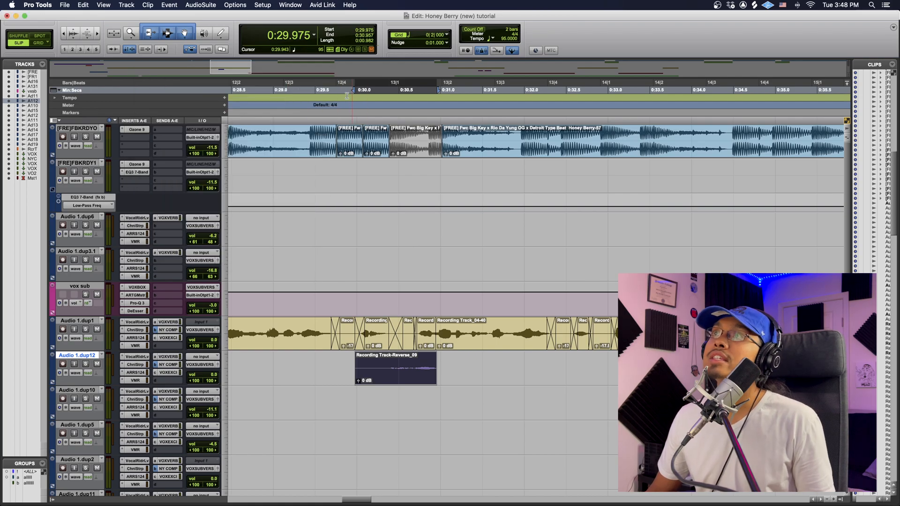
Step: Start playback to audition the reverse-reverb clip within the vocal section
{"action": "key", "text": "space"}
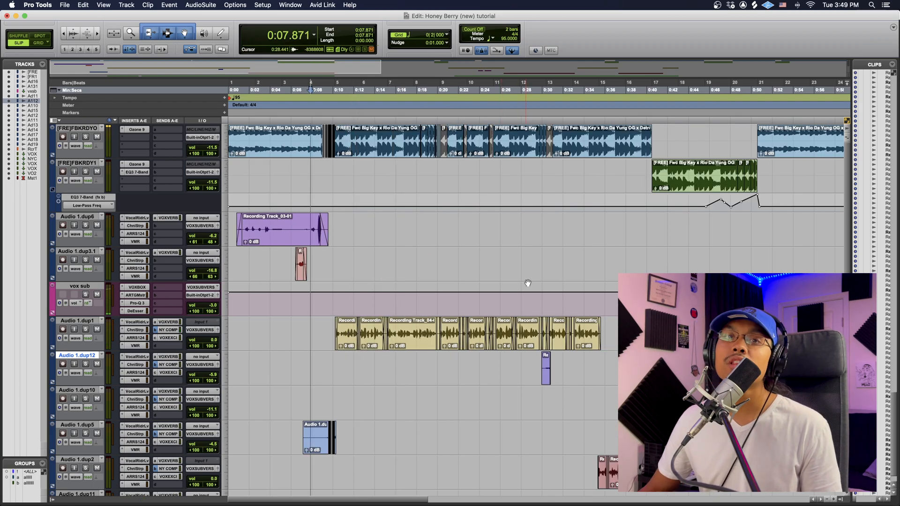
{"action": "mouse_move", "coordinate": [514, 288]}
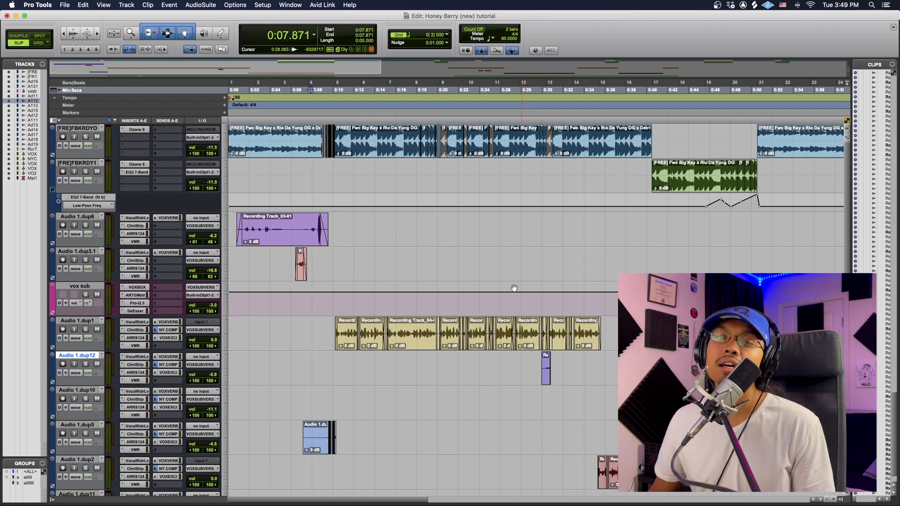
{"action": "mouse_move", "coordinate": [515, 286]}
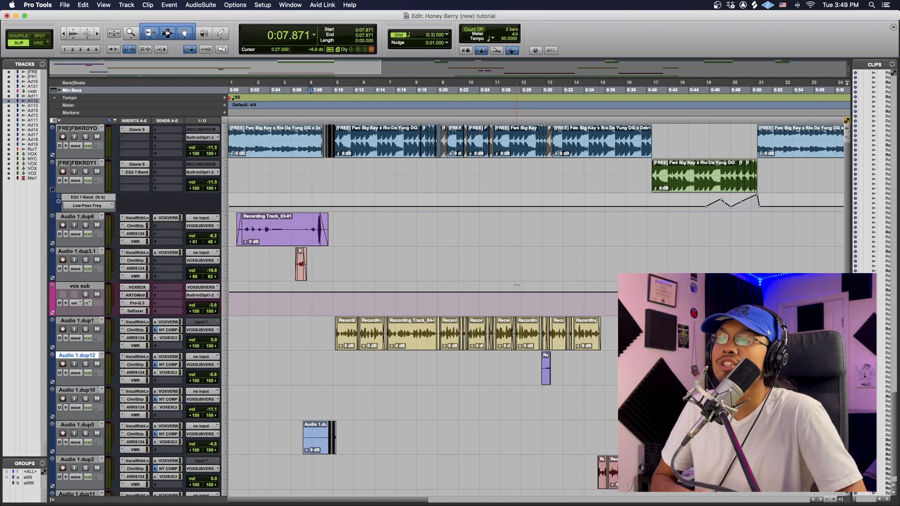